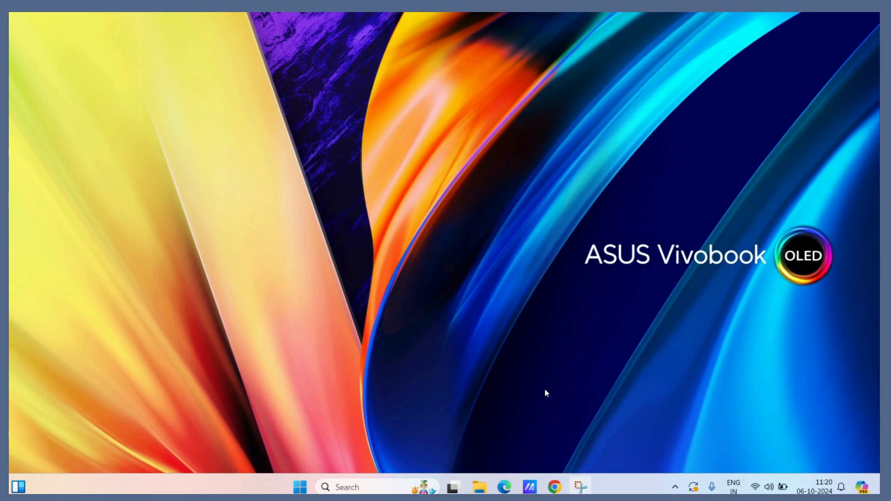
{"action": "mouse_move", "coordinate": [554, 421]}
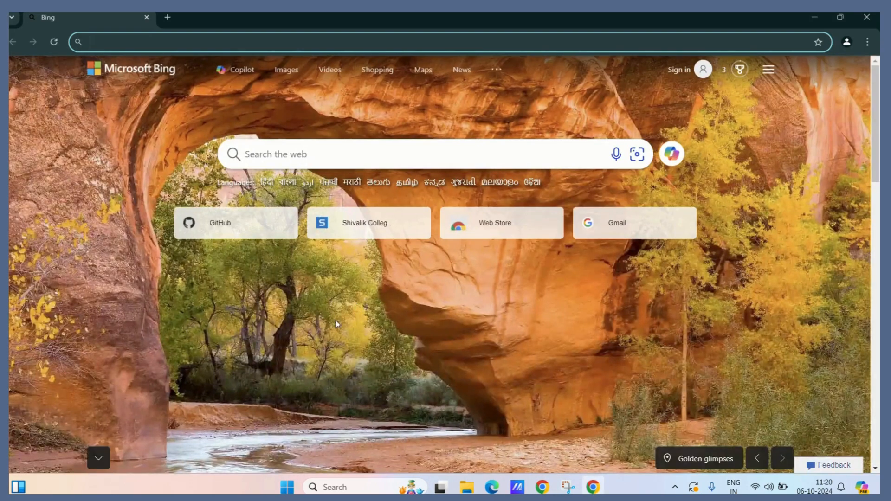
{"action": "mouse_move", "coordinate": [364, 337]}
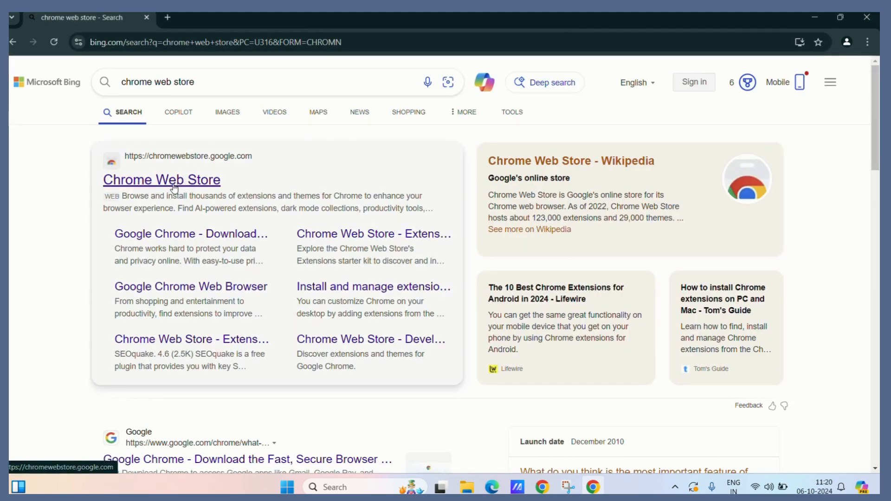
Go to the official Chrome Web Store site and browse the Discover page's sections.
{"action": "left_click", "coordinate": [161, 179]}
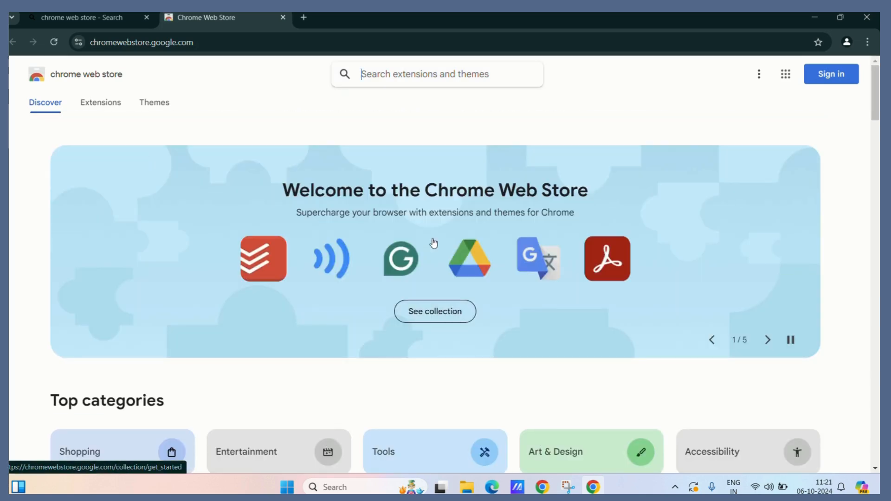
{"action": "scroll", "scroll_direction": "down", "scroll_amount": 3}
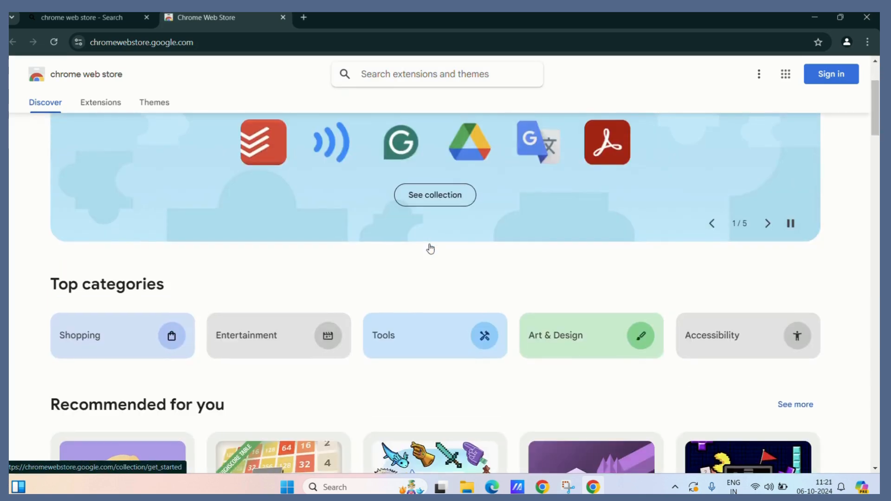
{"action": "scroll", "scroll_direction": "down", "scroll_amount": 3}
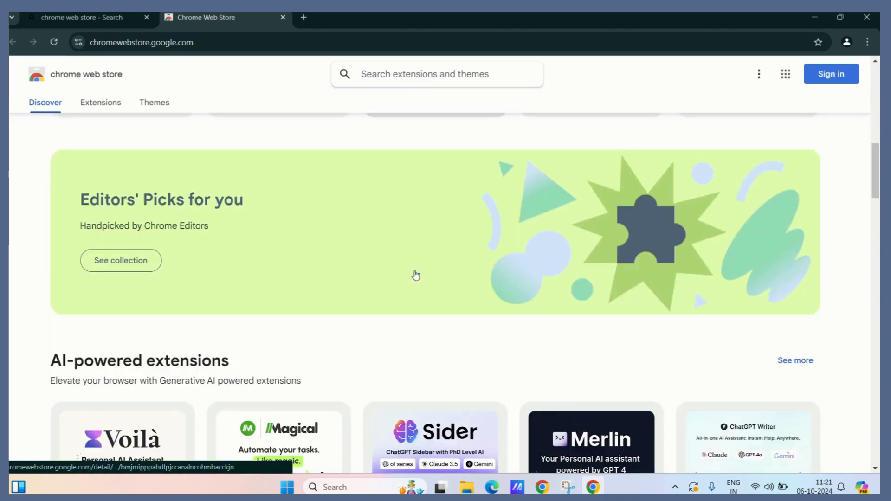
{"action": "scroll", "scroll_direction": "up", "scroll_amount": 3}
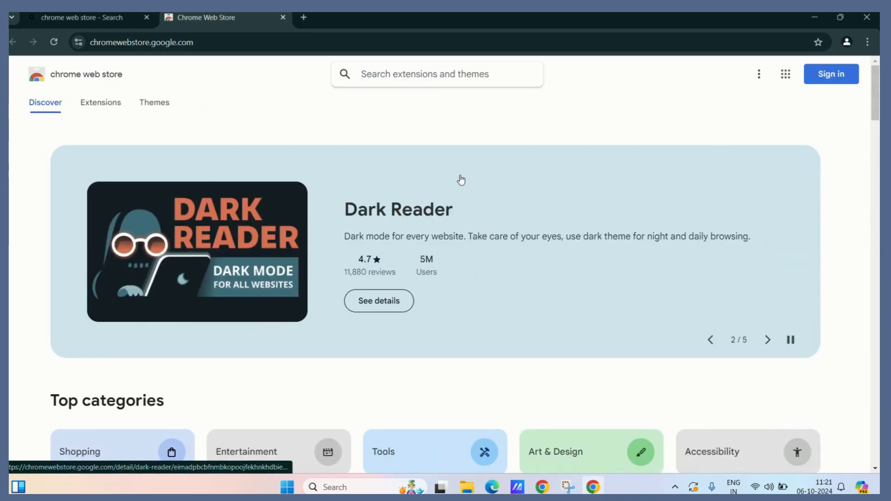
Search the store for "volume" and pick Volume Booster from the suggestions.
{"action": "left_click", "coordinate": [432, 74]}
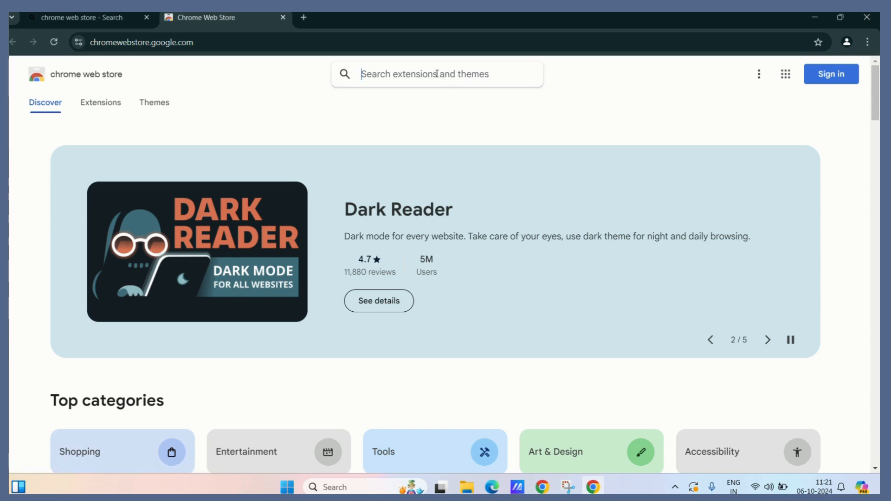
{"action": "type", "text": "volum"}
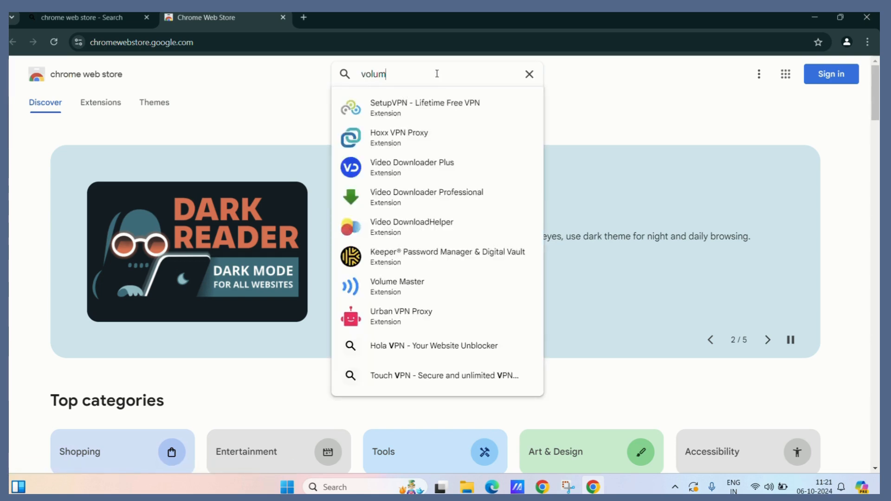
{"action": "type", "text": "e"}
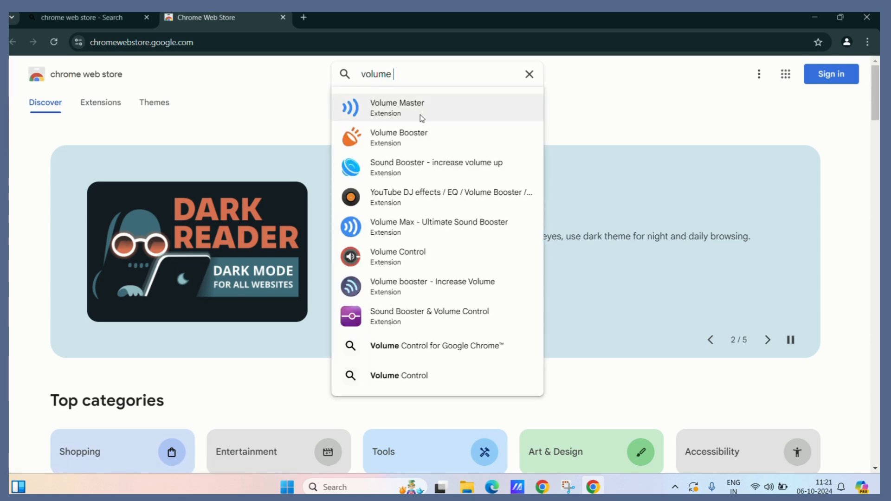
{"action": "left_click", "coordinate": [398, 137]}
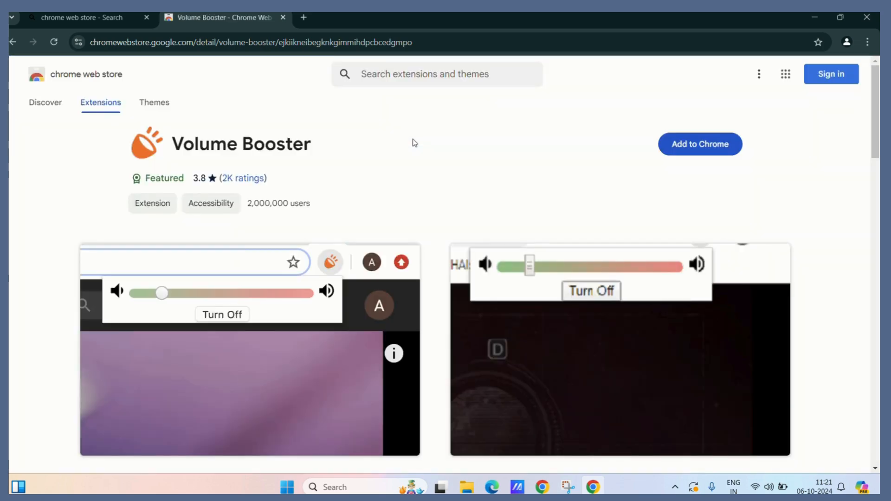
{"action": "mouse_move", "coordinate": [474, 197]}
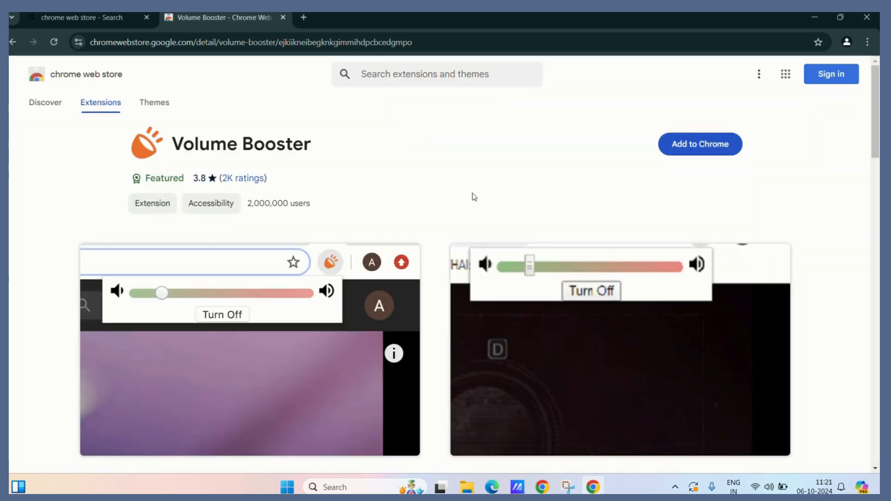
{"action": "mouse_move", "coordinate": [670, 208]}
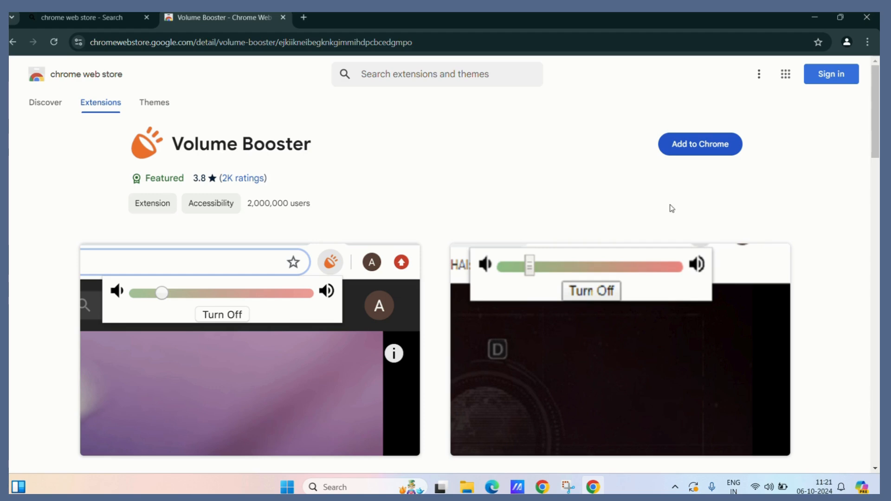
{"action": "mouse_move", "coordinate": [700, 144]}
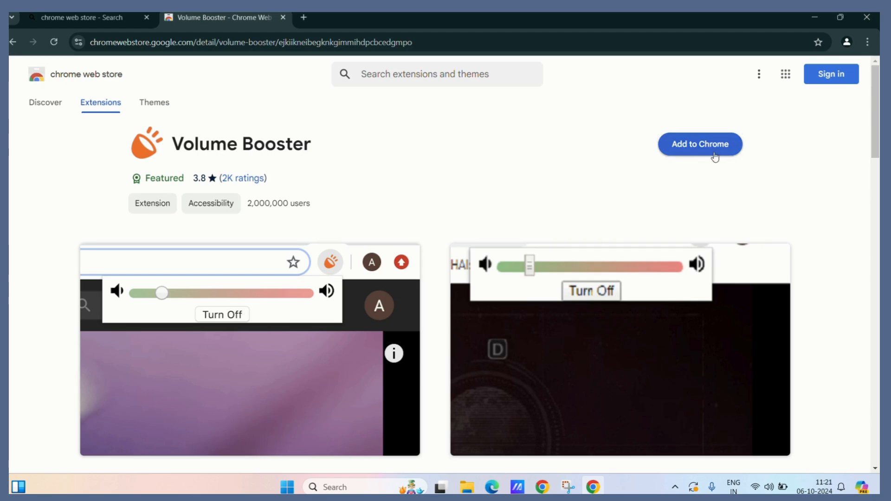
Add Volume Booster to Chrome, confirming Add extension in the install dialog.
{"action": "left_click", "coordinate": [700, 144]}
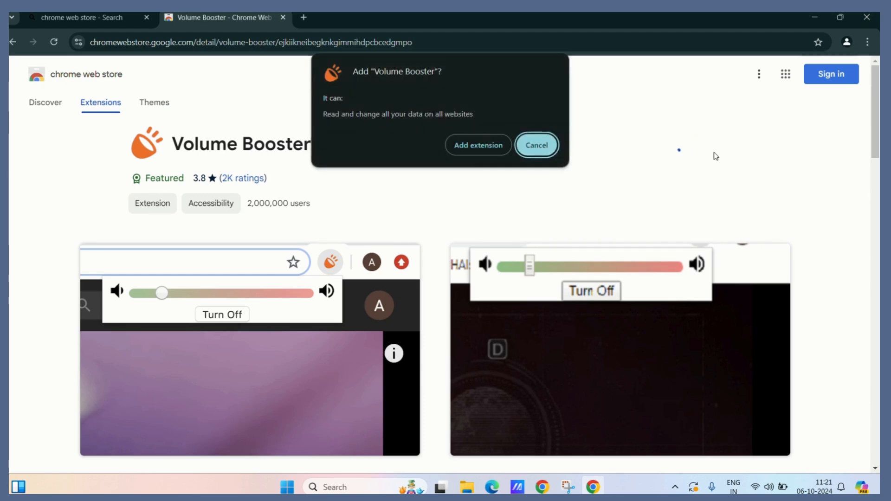
{"action": "left_click", "coordinate": [477, 144]}
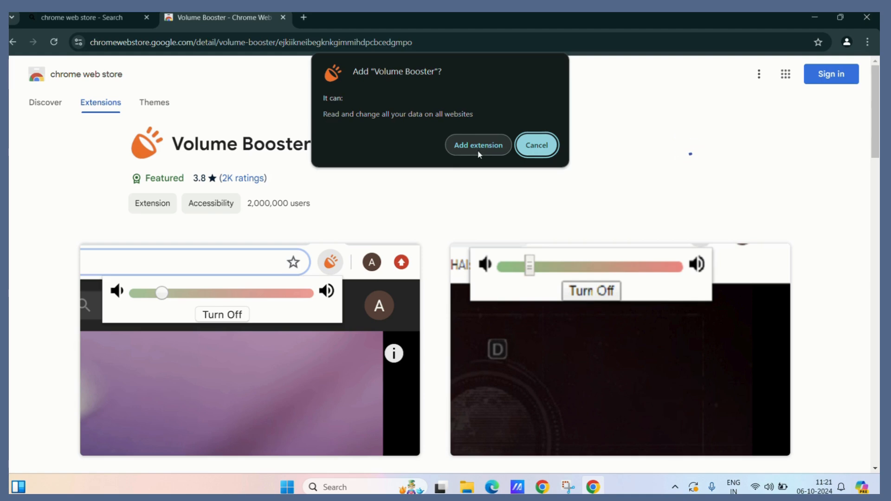
{"action": "left_click", "coordinate": [478, 145]}
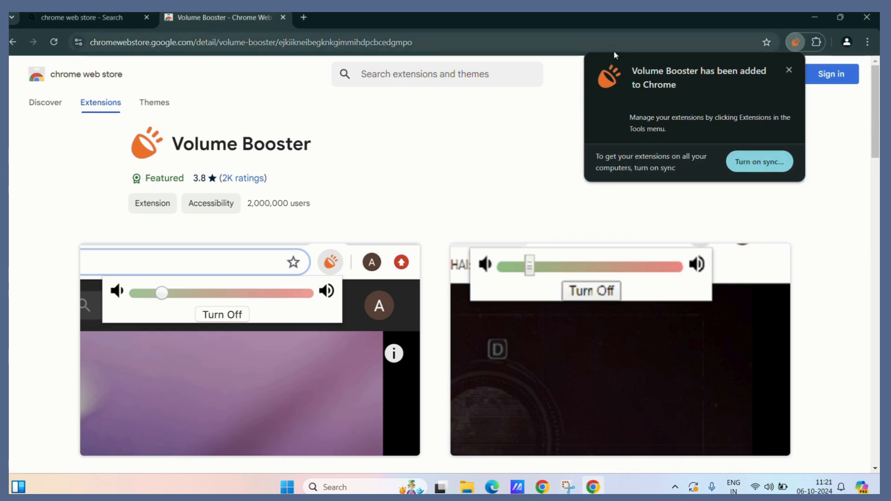
{"action": "mouse_move", "coordinate": [780, 95]}
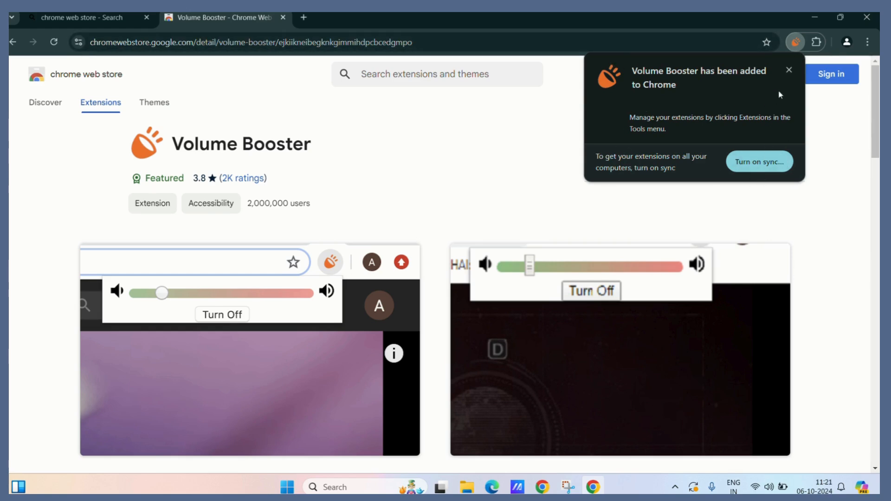
Dismiss the added-to-Chrome notice and show Volume Booster's slider from the Extensions menu.
{"action": "left_click", "coordinate": [788, 70]}
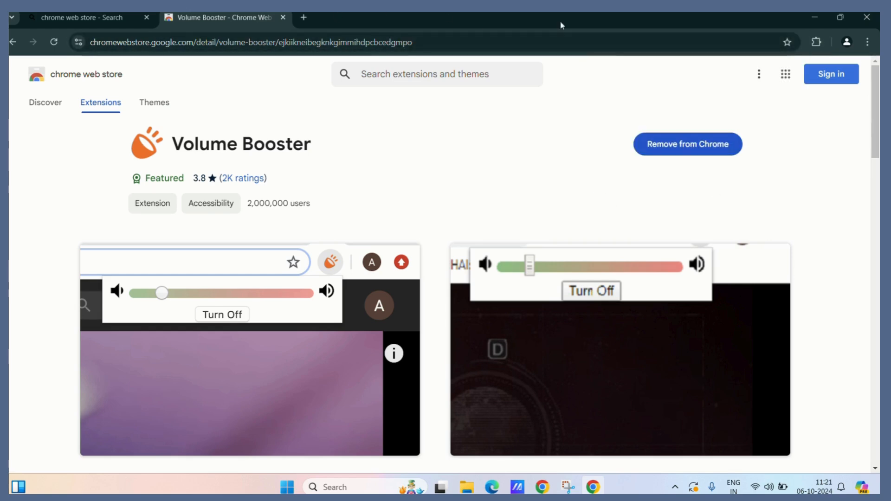
{"action": "mouse_move", "coordinate": [774, 133]}
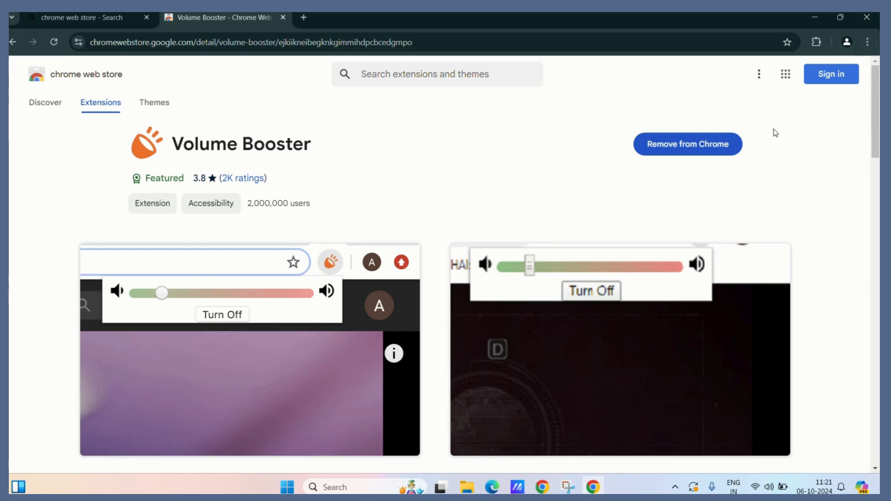
{"action": "mouse_move", "coordinate": [816, 42]}
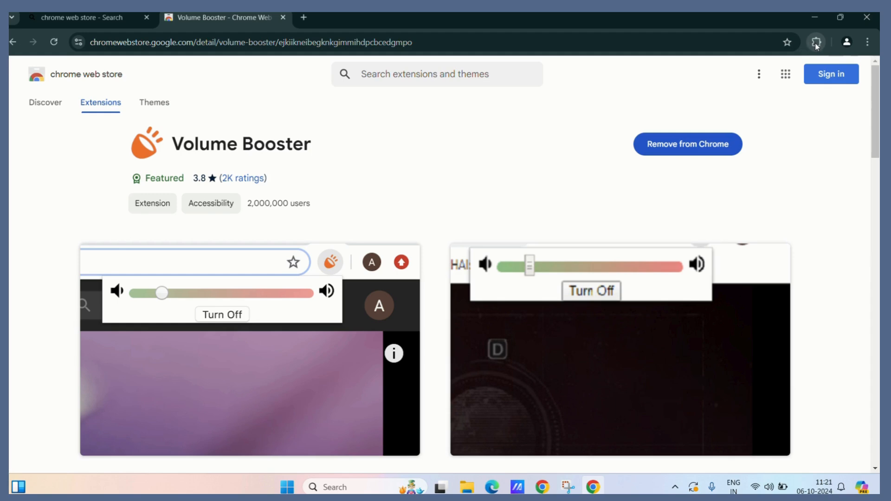
{"action": "left_click", "coordinate": [816, 41]}
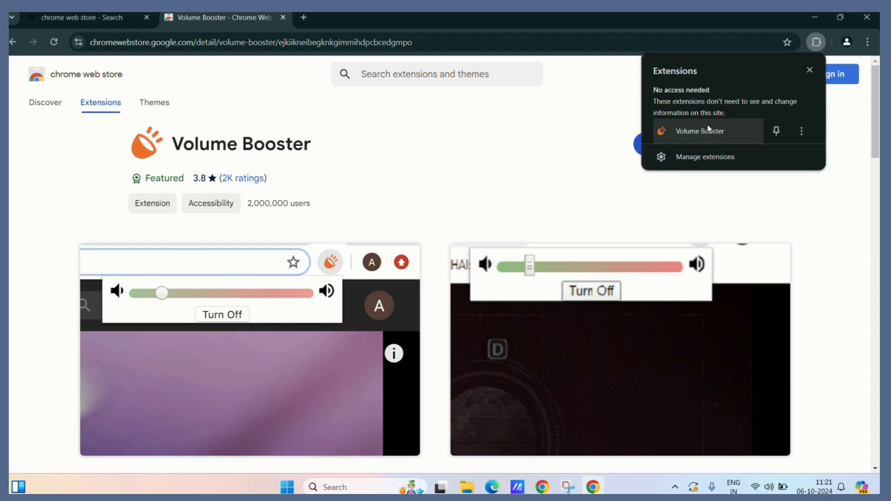
{"action": "mouse_move", "coordinate": [718, 140]}
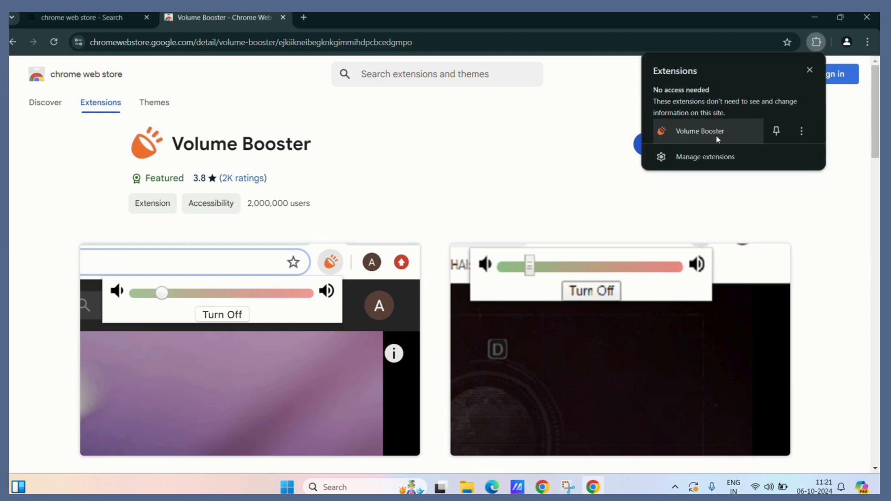
{"action": "left_click", "coordinate": [700, 131]}
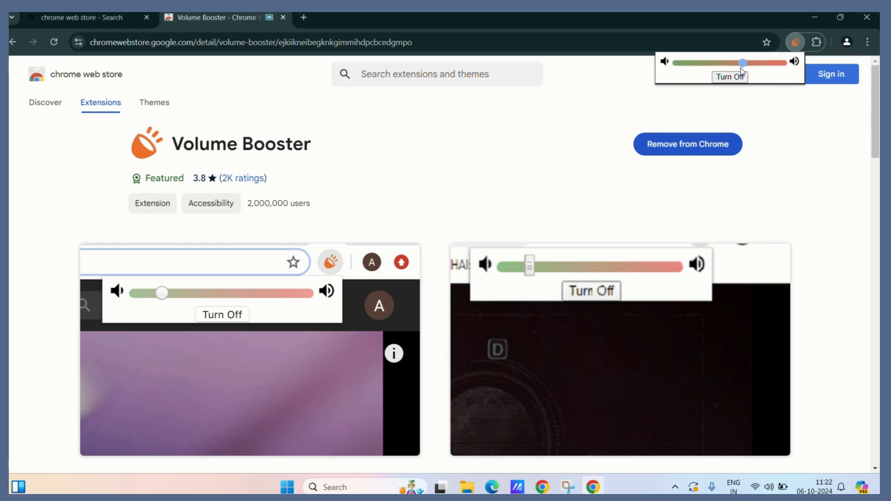
{"action": "scroll", "scroll_direction": "down", "scroll_amount": 3}
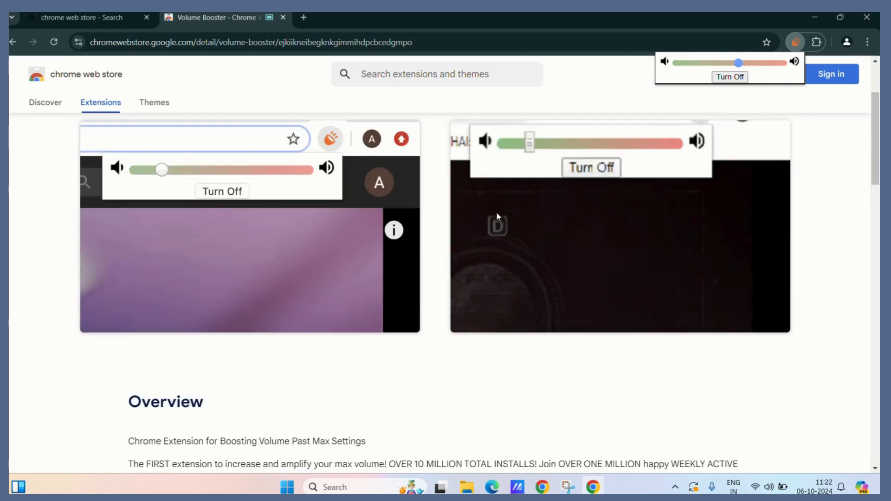
Close the slider popup and return the Volume Booster page to the top.
{"action": "scroll", "scroll_direction": "down", "scroll_amount": 3}
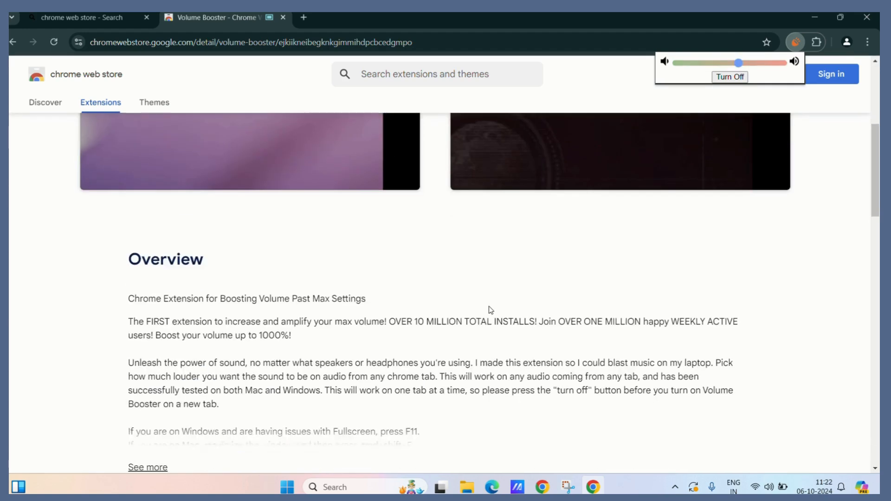
{"action": "scroll", "scroll_direction": "up", "scroll_amount": 3}
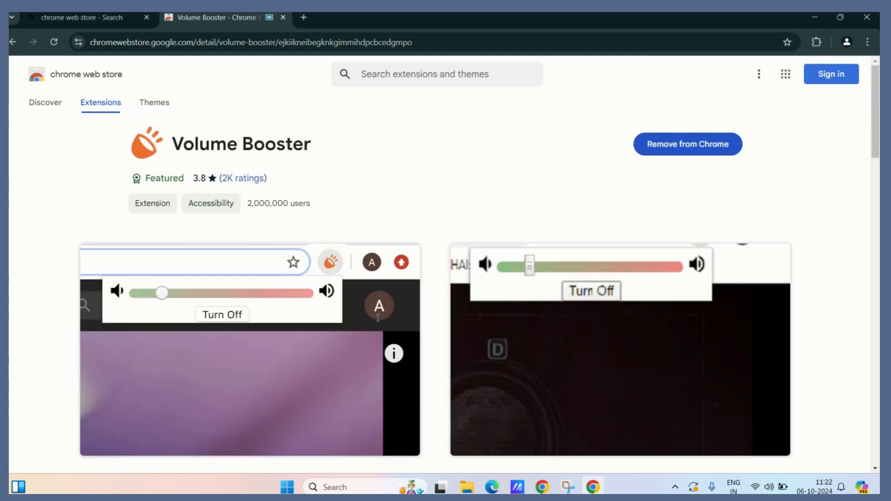
{"action": "mouse_move", "coordinate": [542, 181]}
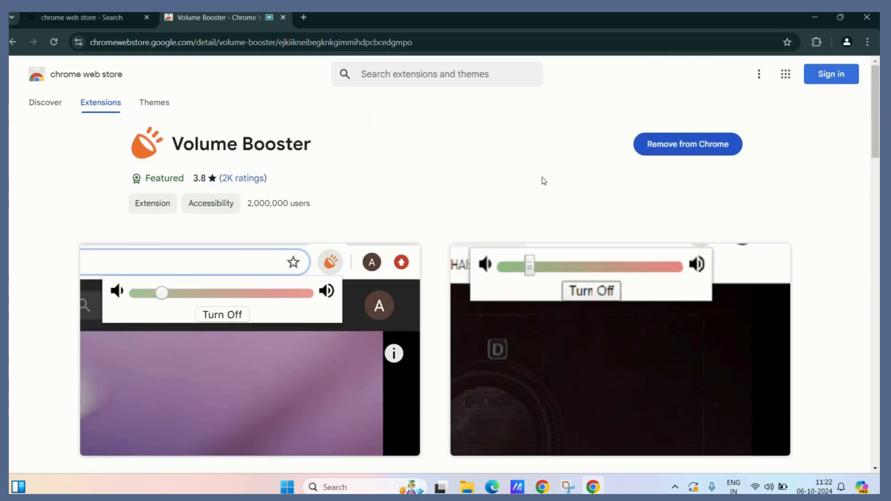
{"action": "mouse_move", "coordinate": [66, 77]}
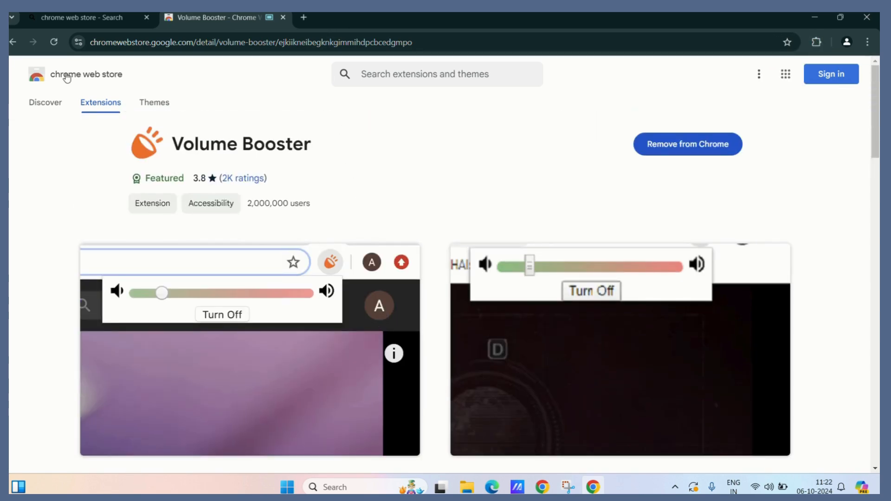
Return to the store's Discover home via the logo and browse its banners and categories.
{"action": "left_click", "coordinate": [86, 74]}
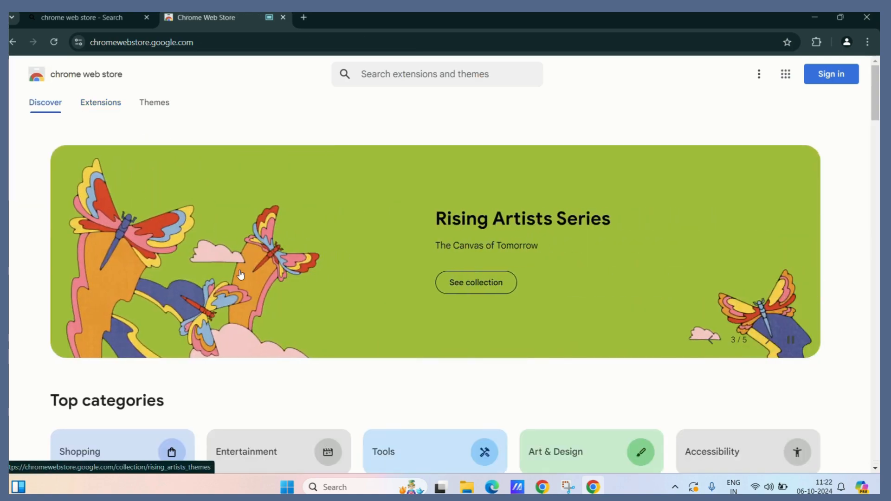
{"action": "scroll", "scroll_direction": "down", "scroll_amount": 3}
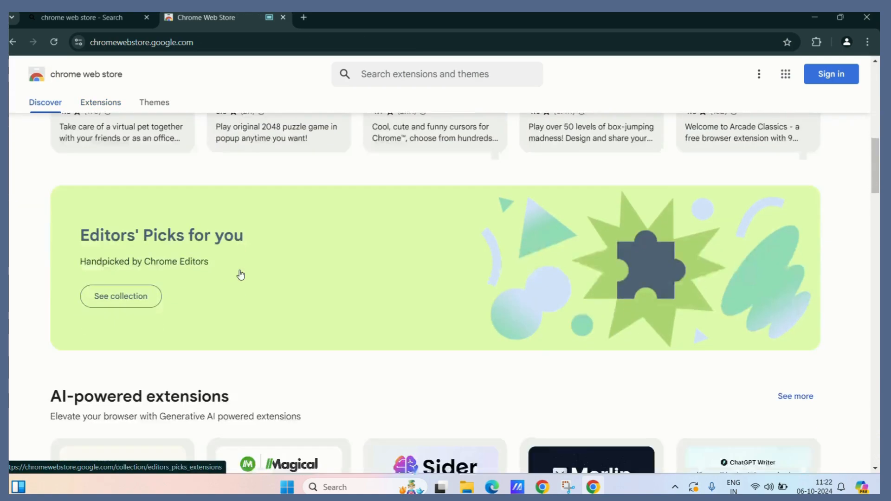
{"action": "scroll", "scroll_direction": "down", "scroll_amount": 3}
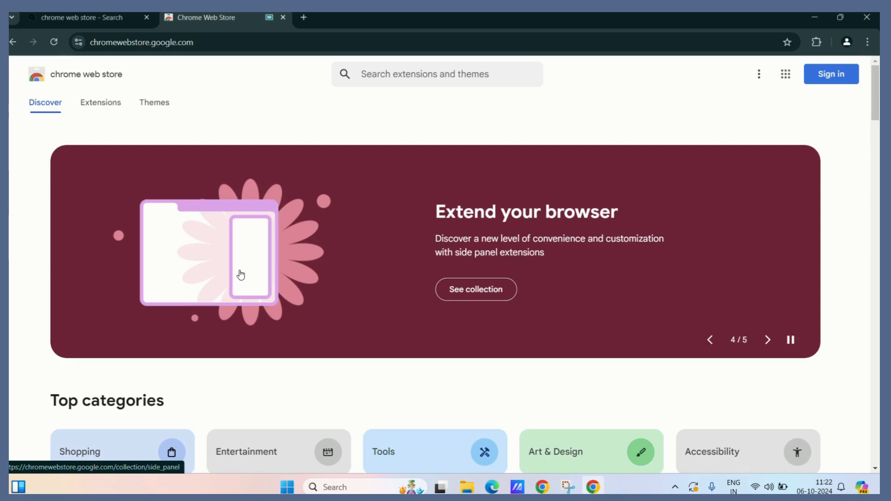
{"action": "left_click", "coordinate": [768, 340]}
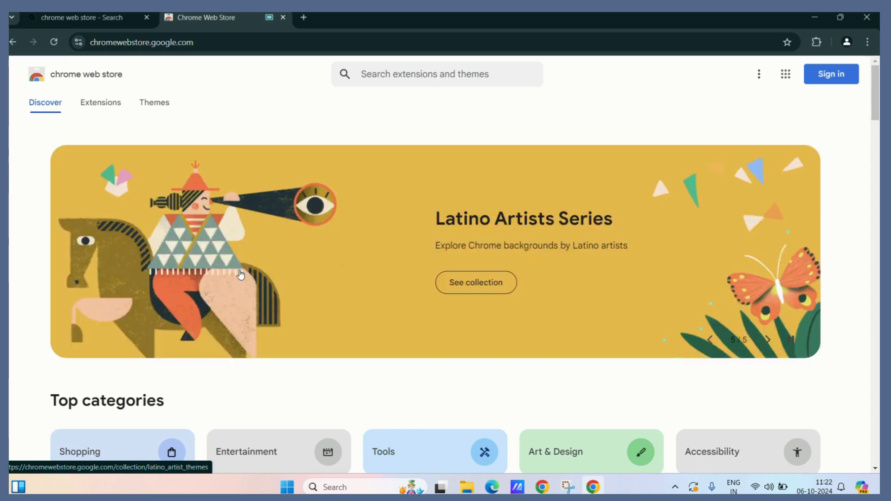